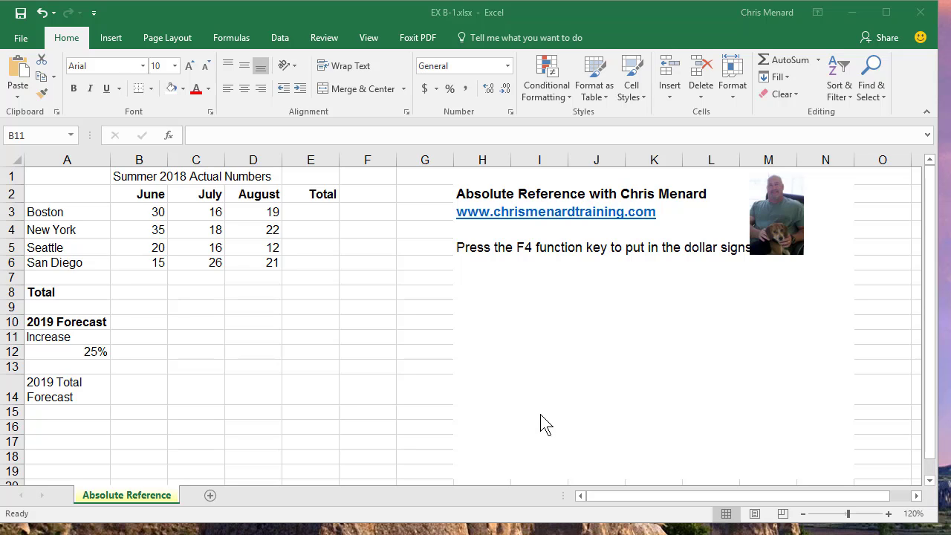
Select B3:E8, the monthly figures plus total row and column, for AutoSum totals
{"action": "left_click", "coordinate": [138, 336]}
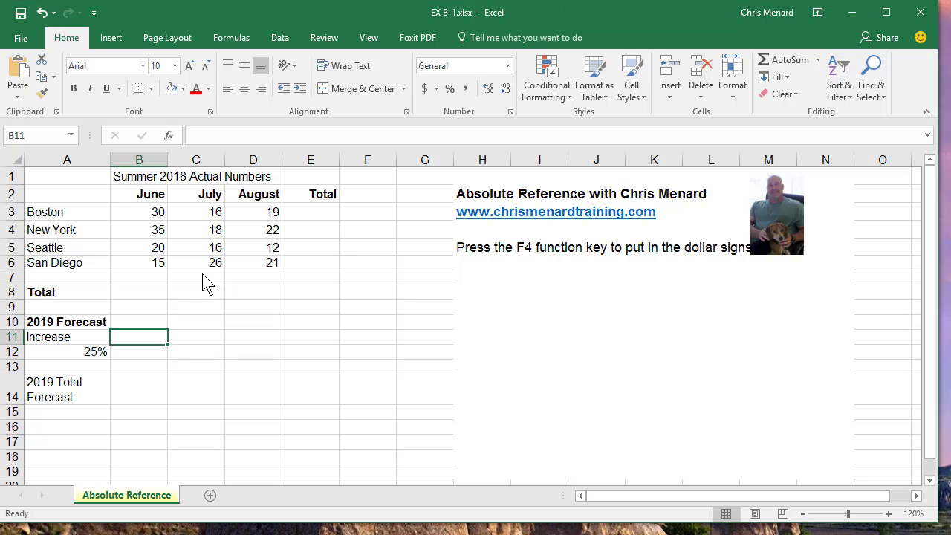
{"action": "left_click", "coordinate": [139, 177]}
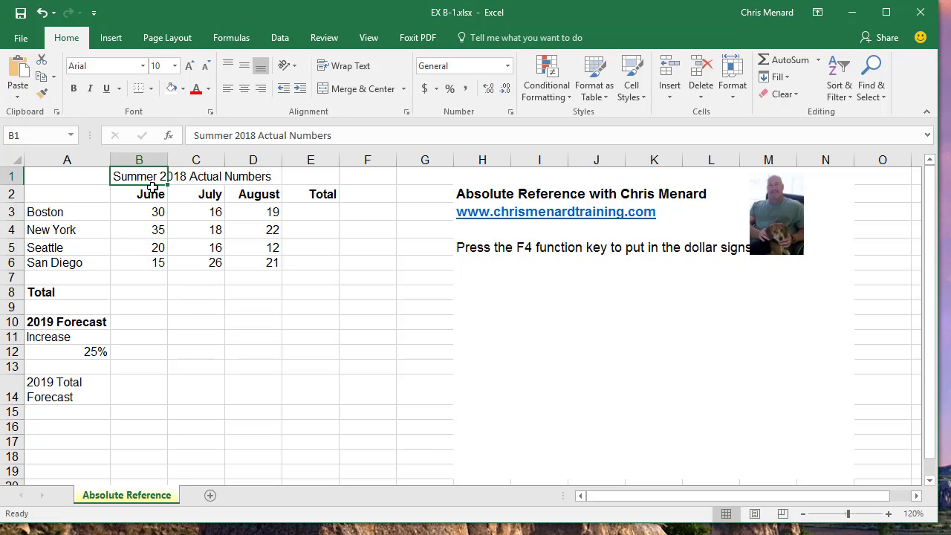
{"action": "left_click_drag", "start_coordinate": [138, 211], "coordinate": [310, 291]}
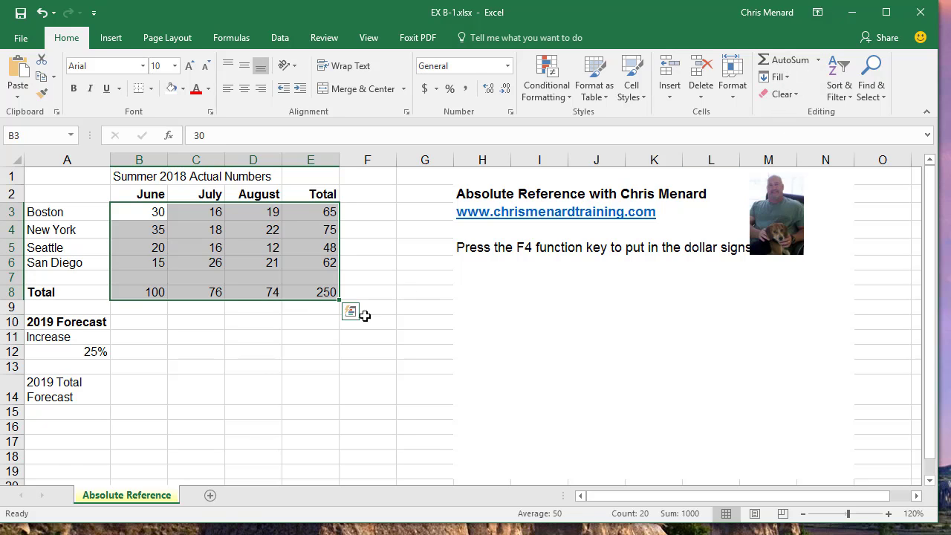
{"action": "left_click", "coordinate": [252, 367]}
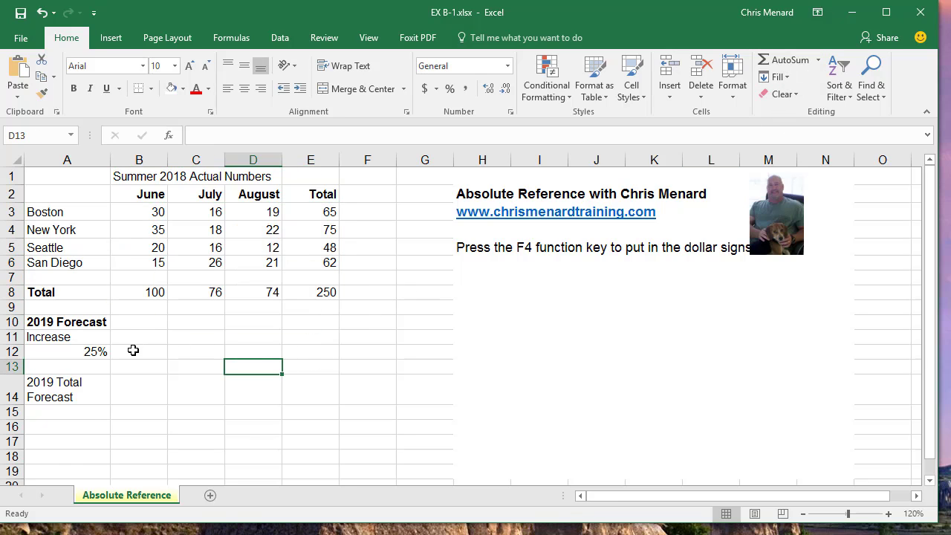
{"action": "left_click", "coordinate": [139, 351]}
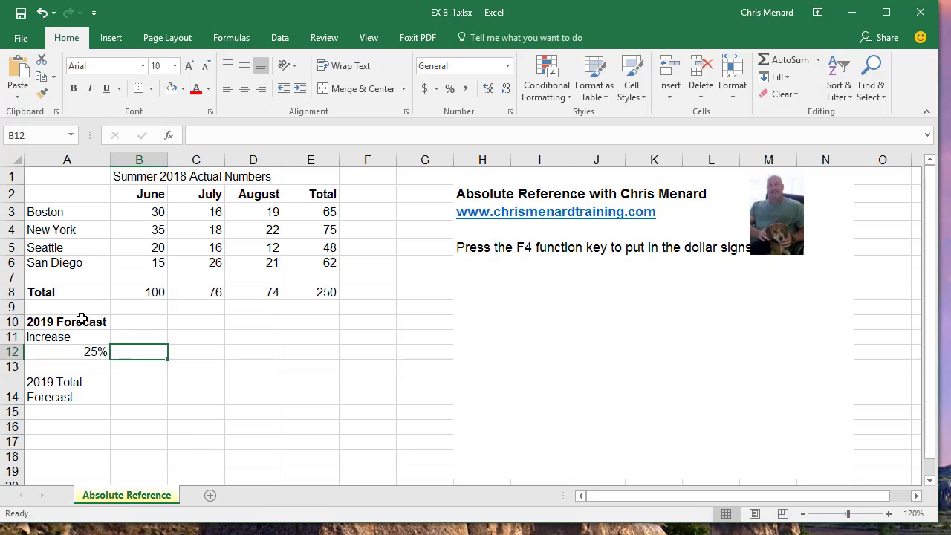
{"action": "mouse_move", "coordinate": [335, 371]}
{"action": "type", "text": "=B8*0.25"}
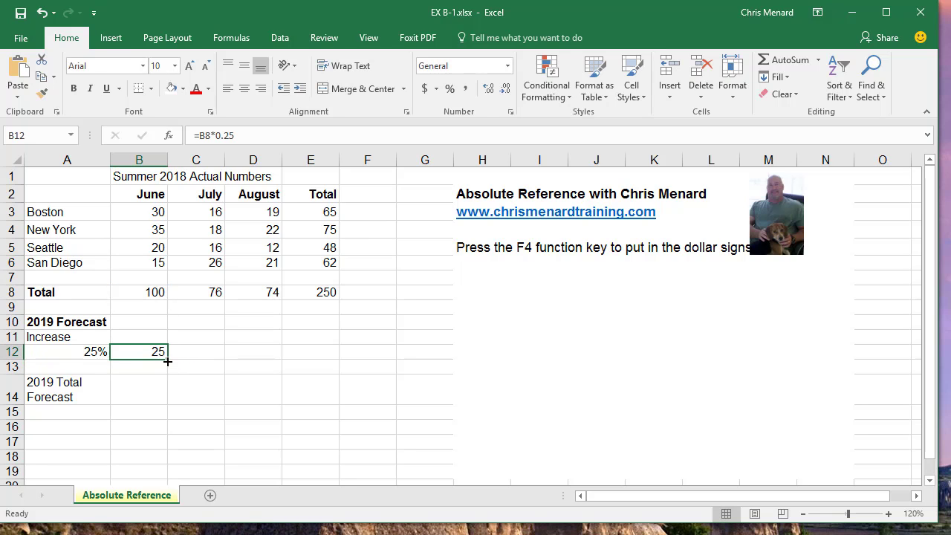
{"action": "left_click_drag", "start_coordinate": [167, 362], "coordinate": [338, 351]}
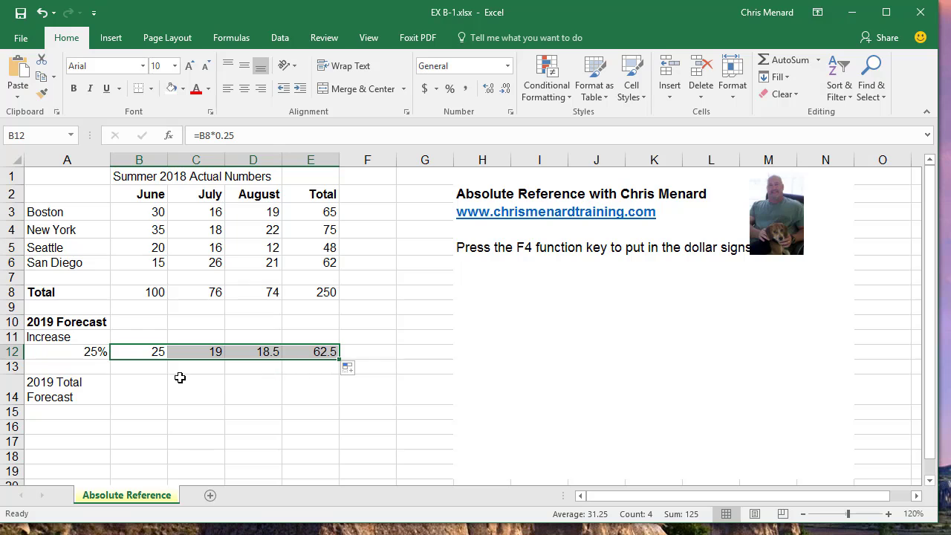
{"action": "left_click", "coordinate": [67, 352]}
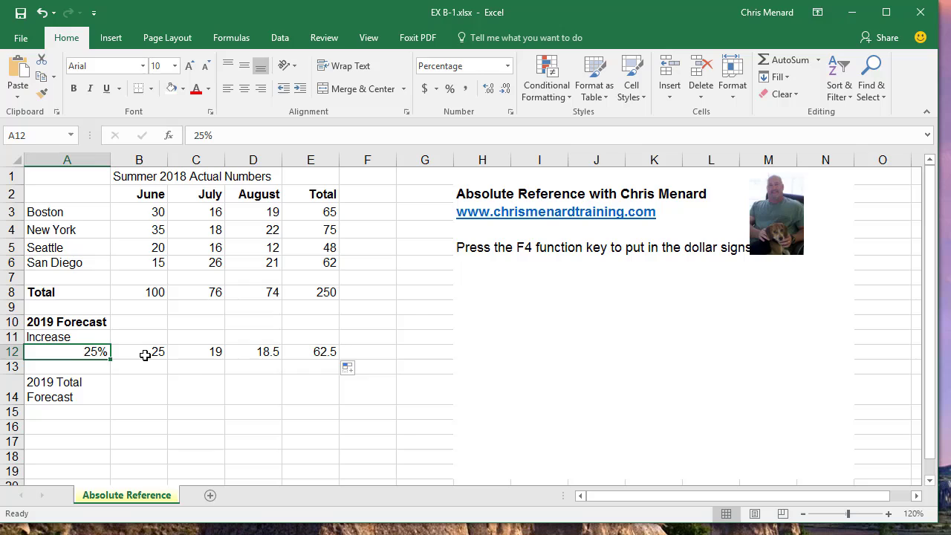
{"action": "left_click", "coordinate": [148, 351]}
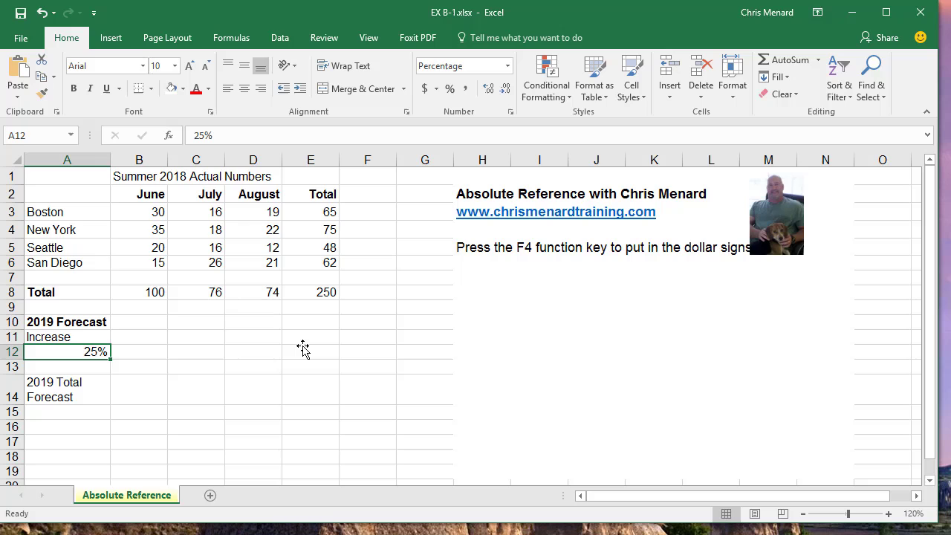
{"action": "left_click", "coordinate": [139, 292]}
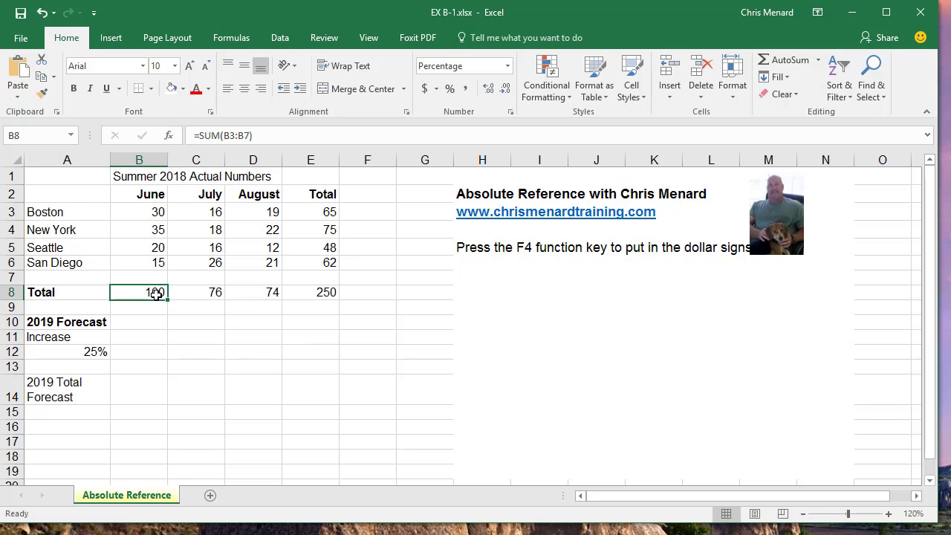
{"action": "left_click", "coordinate": [252, 292]}
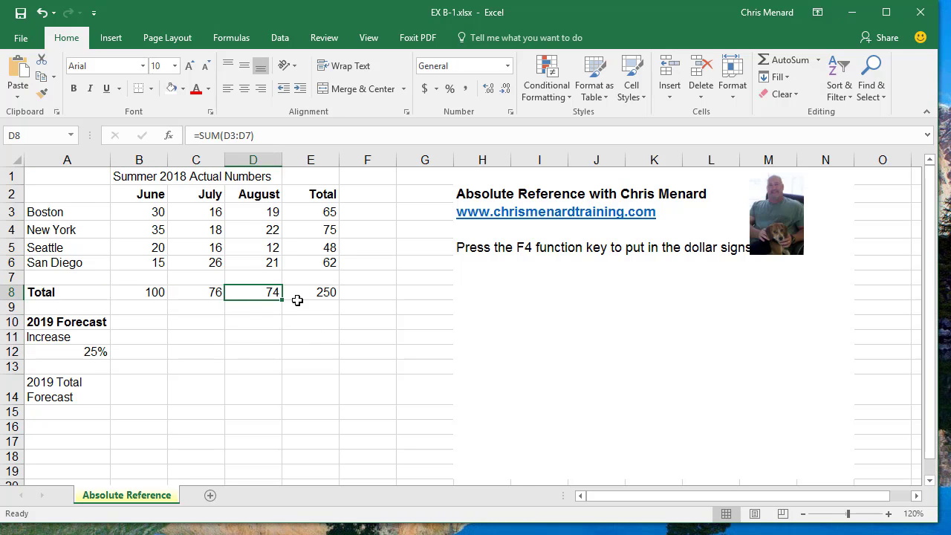
{"action": "left_click", "coordinate": [138, 351]}
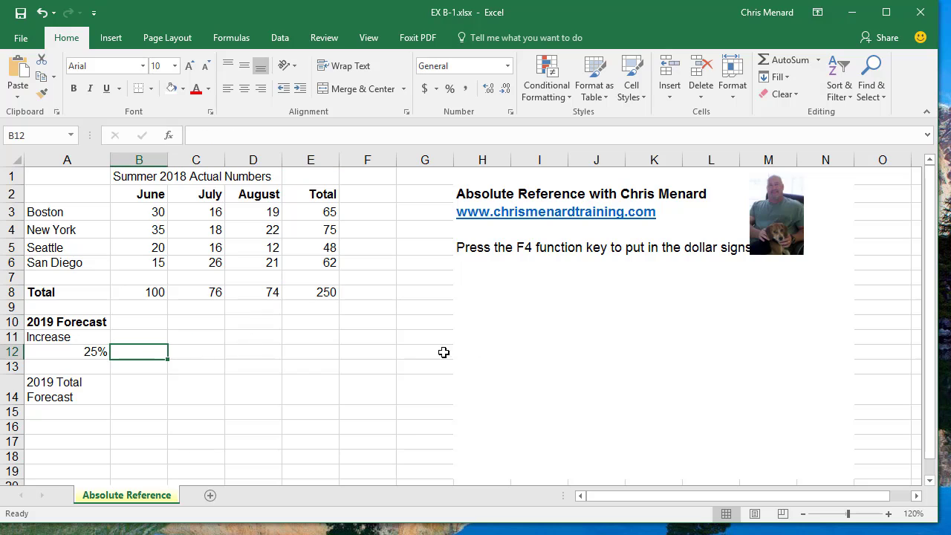
Enter the June forecast formula in B12 multiplying by absolute $A$12
{"action": "type", "text": "=B8*"}
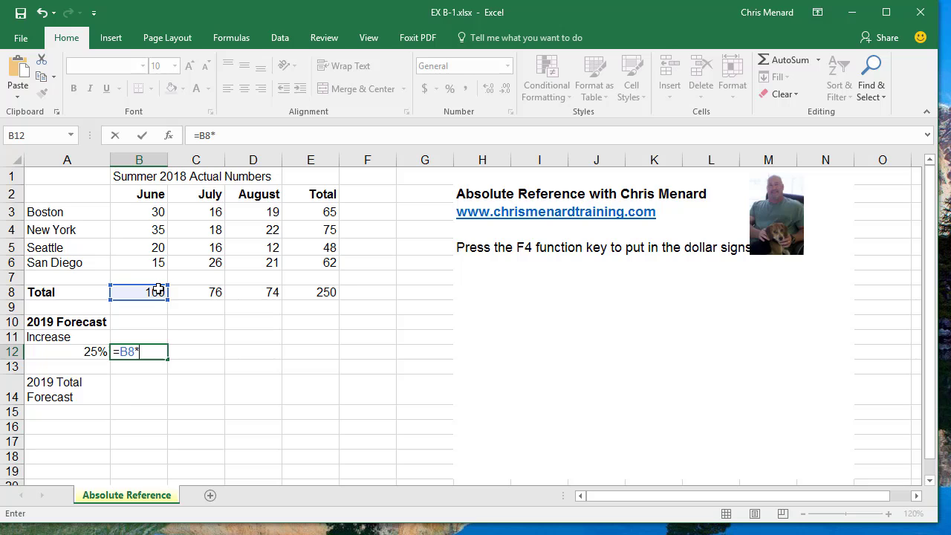
{"action": "left_click", "coordinate": [67, 352]}
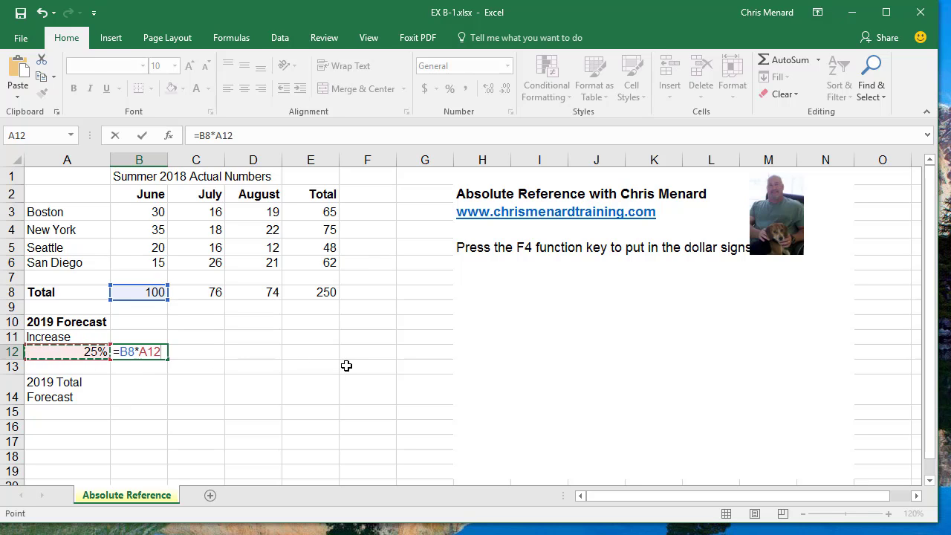
{"action": "key", "text": "F4"}
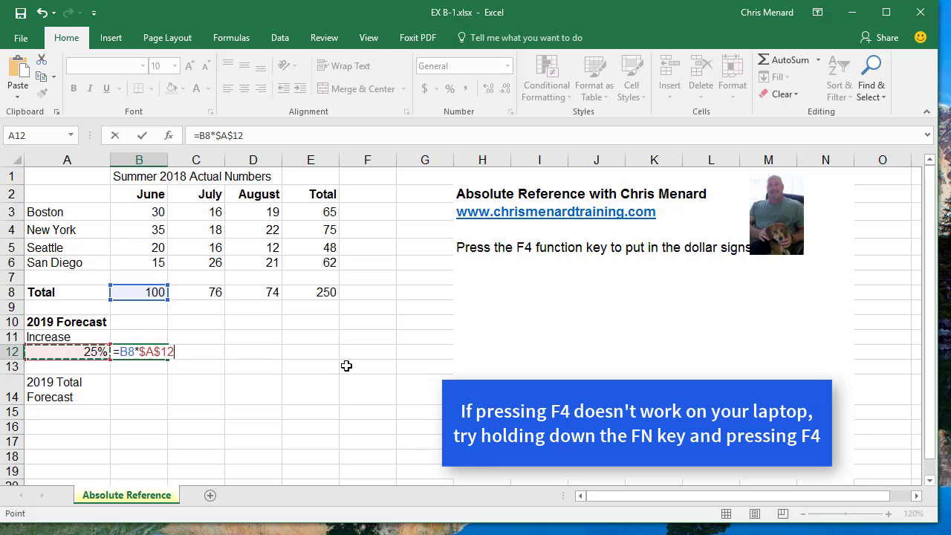
{"action": "mouse_move", "coordinate": [520, 255]}
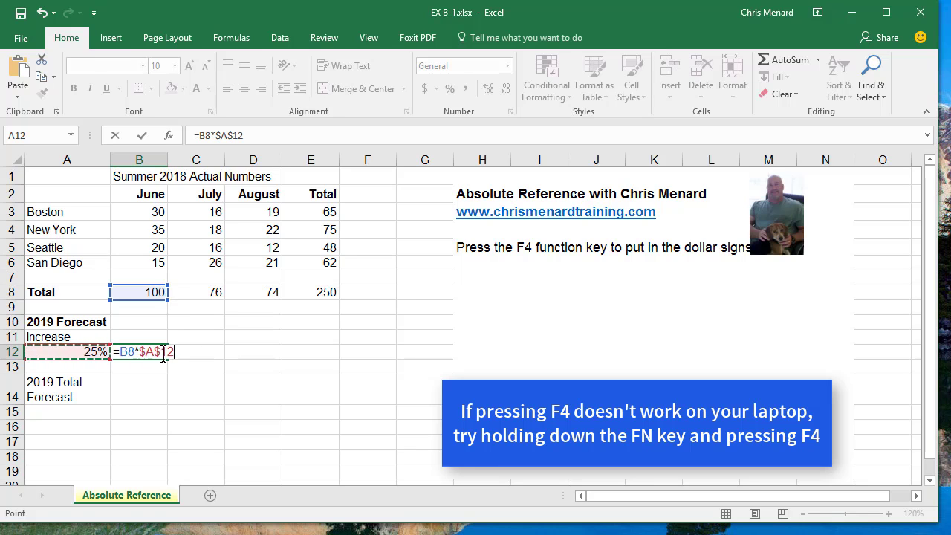
{"action": "key", "text": "Enter"}
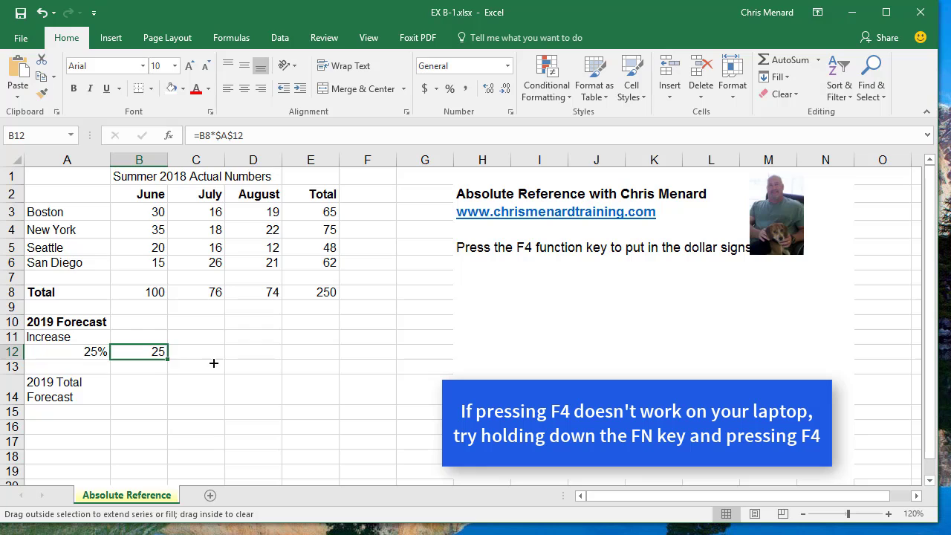
Copy the forecast formula across through E12 and verify the July, August and Total formulas
{"action": "left_click_drag", "start_coordinate": [168, 351], "coordinate": [334, 352]}
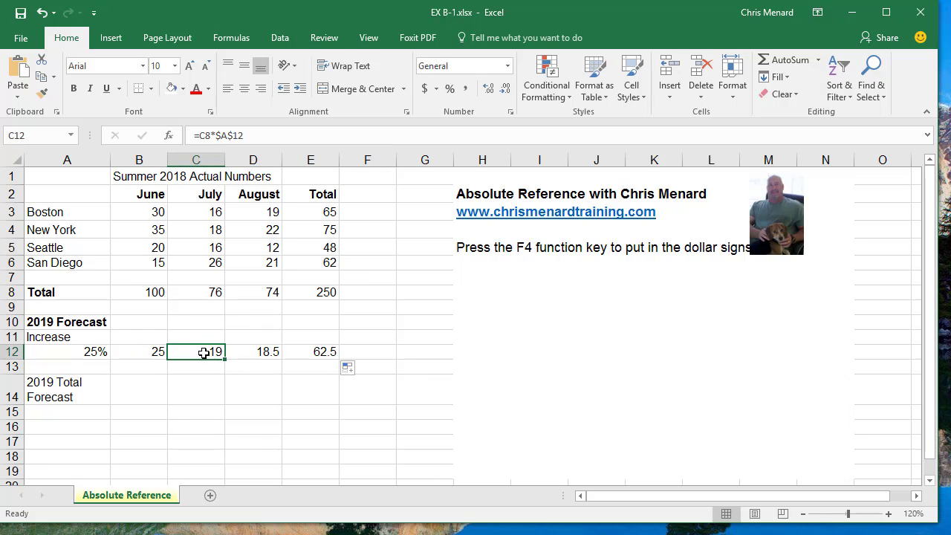
{"action": "left_click", "coordinate": [253, 351]}
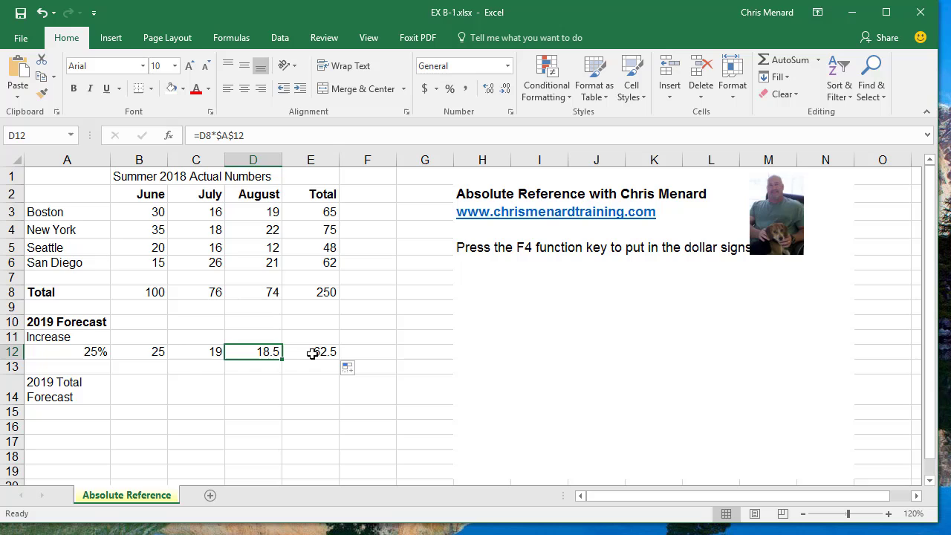
{"action": "left_click", "coordinate": [310, 351]}
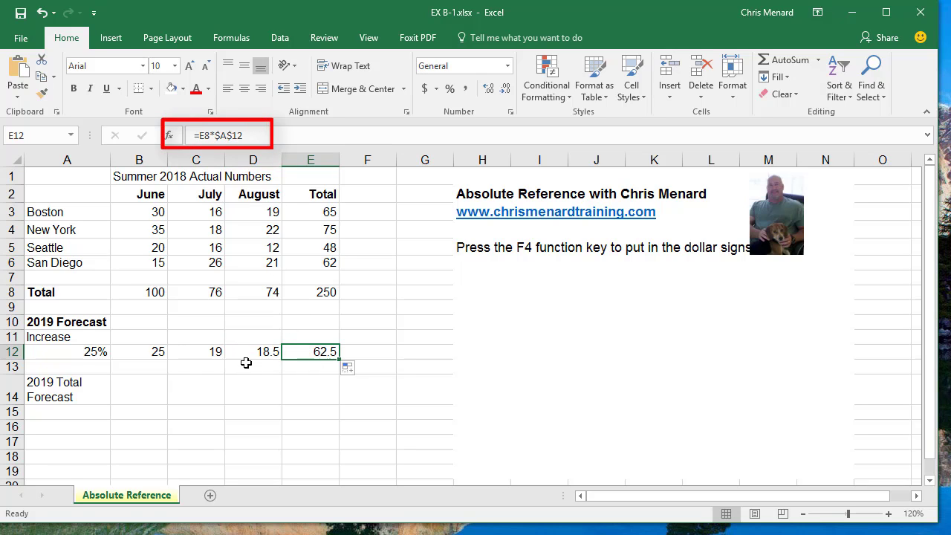
{"action": "left_click", "coordinate": [67, 352]}
{"action": "type", "text": "30"}
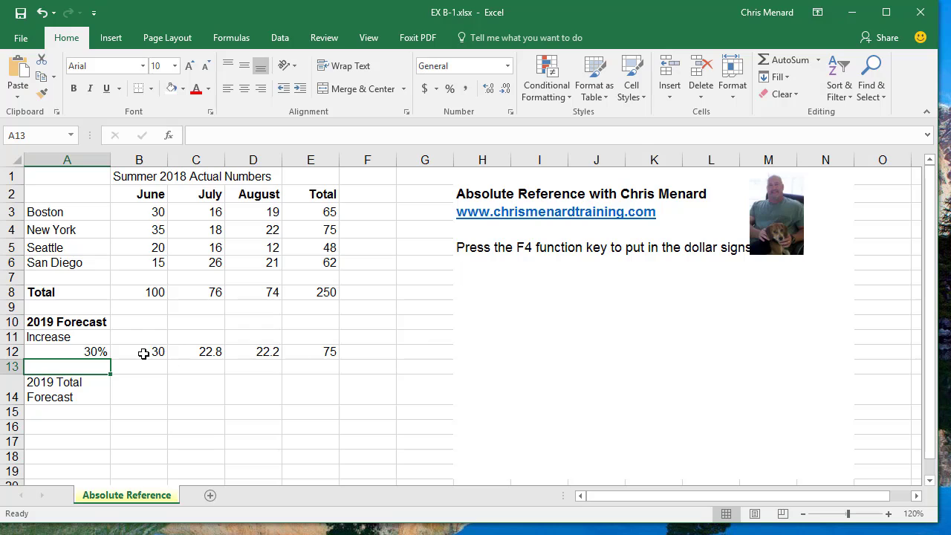
Select the 30% increase value in A12 to review it
{"action": "left_click", "coordinate": [66, 353]}
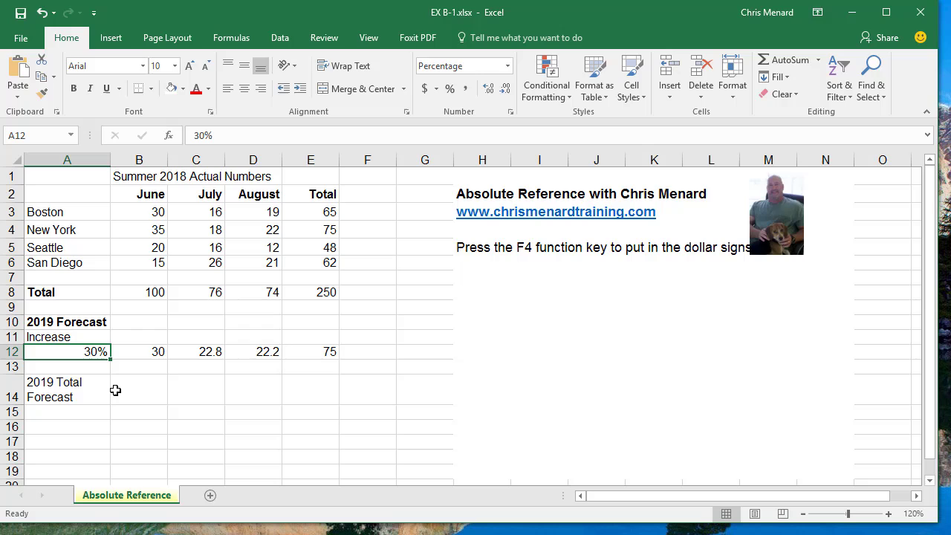
{"action": "mouse_move", "coordinate": [124, 380]}
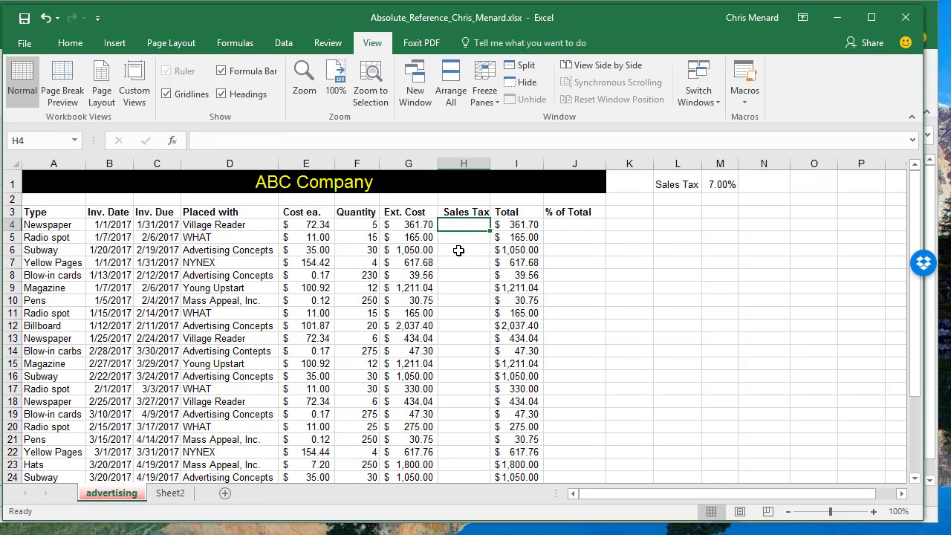
{"action": "mouse_move", "coordinate": [317, 225]}
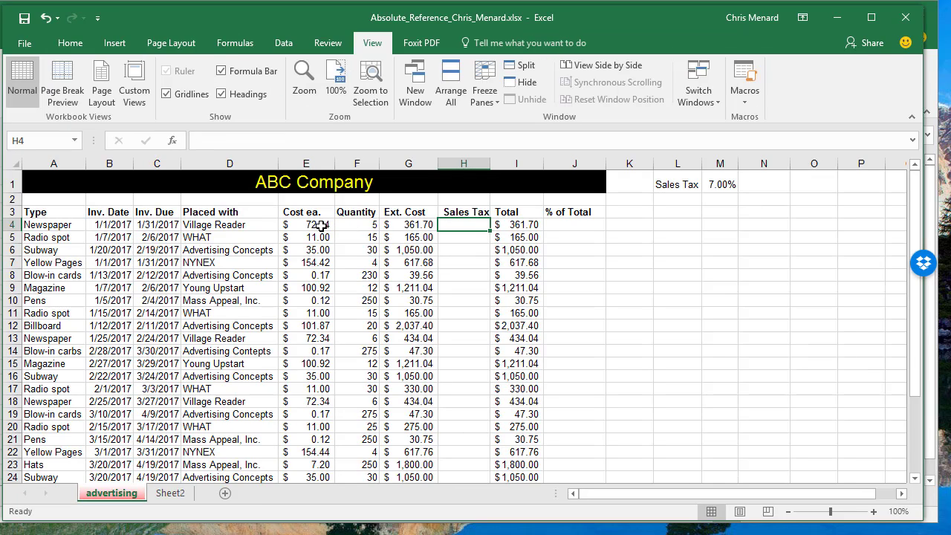
Inspect the item cost and the Ext. Cost formulas in G4 and G7, then select H4
{"action": "left_click", "coordinate": [306, 224]}
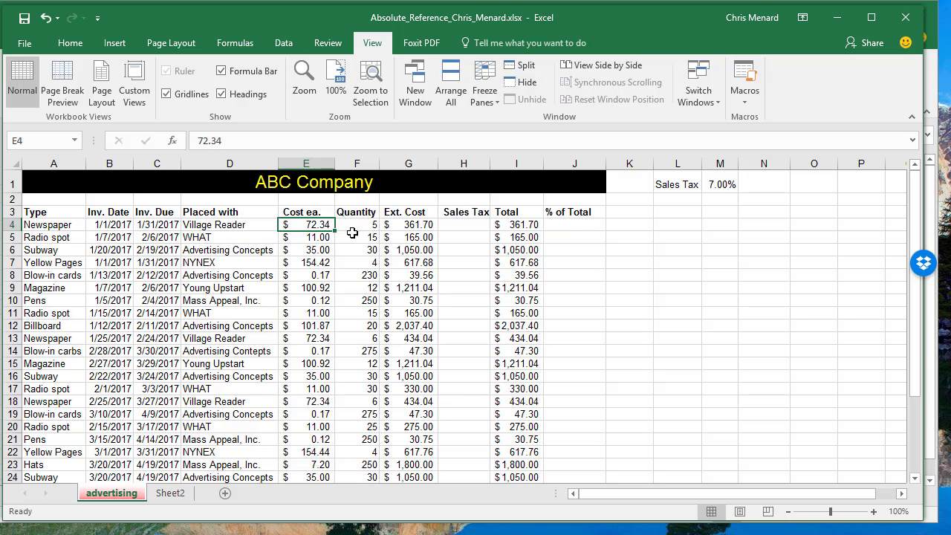
{"action": "left_click", "coordinate": [408, 225]}
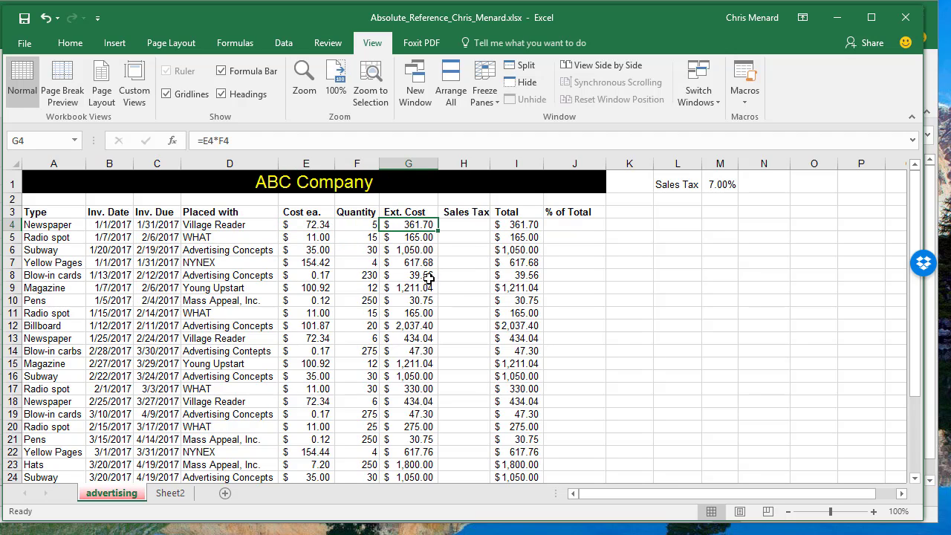
{"action": "mouse_move", "coordinate": [436, 276]}
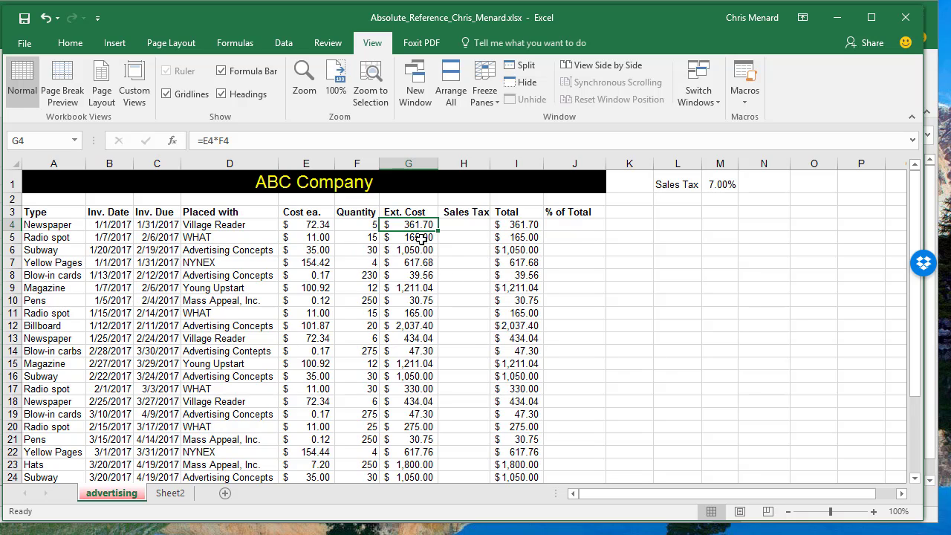
{"action": "left_click", "coordinate": [409, 262]}
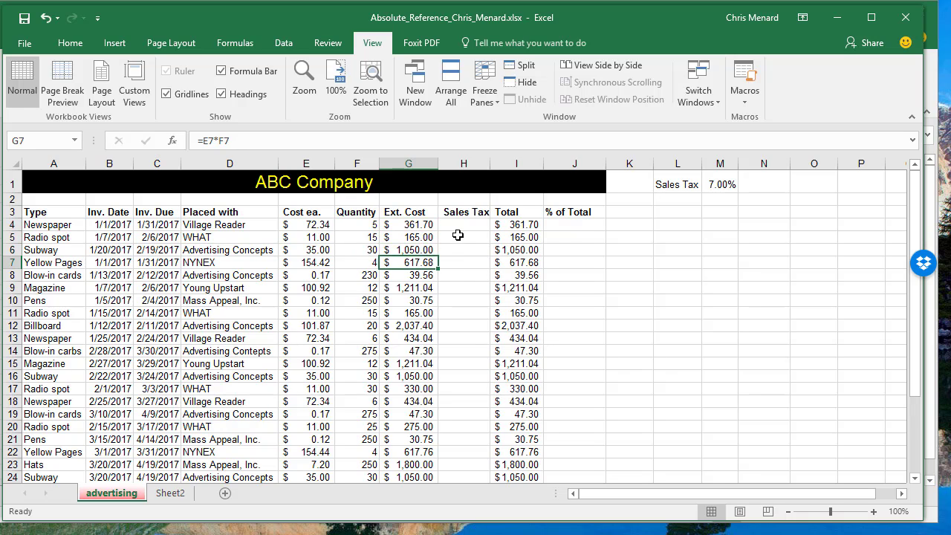
{"action": "left_click", "coordinate": [463, 225]}
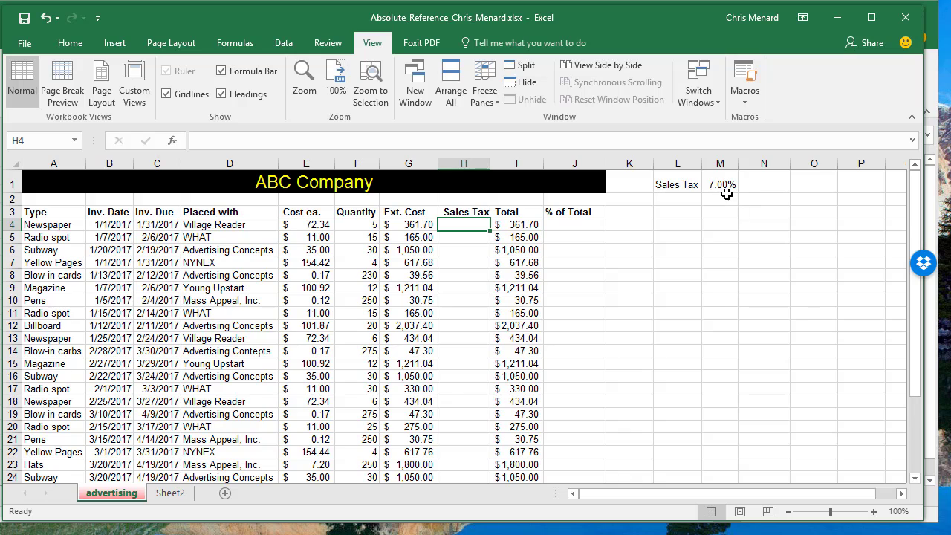
{"action": "mouse_move", "coordinate": [727, 187]}
{"action": "type", "text": "=G4*"}
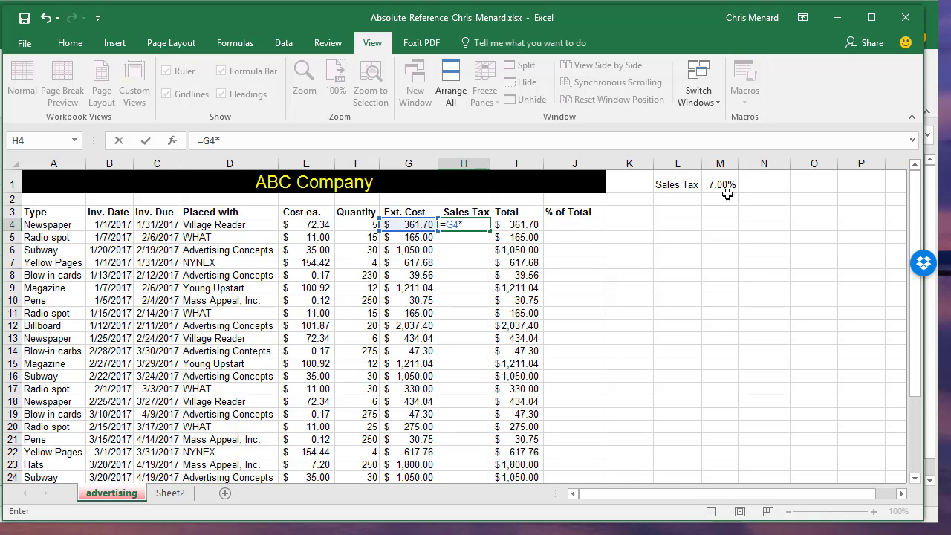
Reference the 7% rate in M1 absolutely, then verify the copied tax formulas in H5 and H8
{"action": "left_click", "coordinate": [720, 184]}
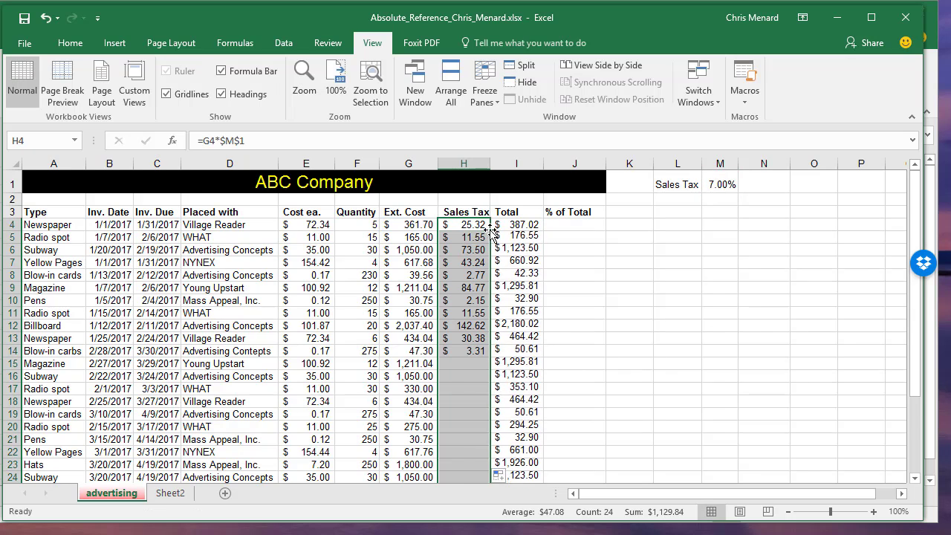
{"action": "left_click", "coordinate": [464, 237]}
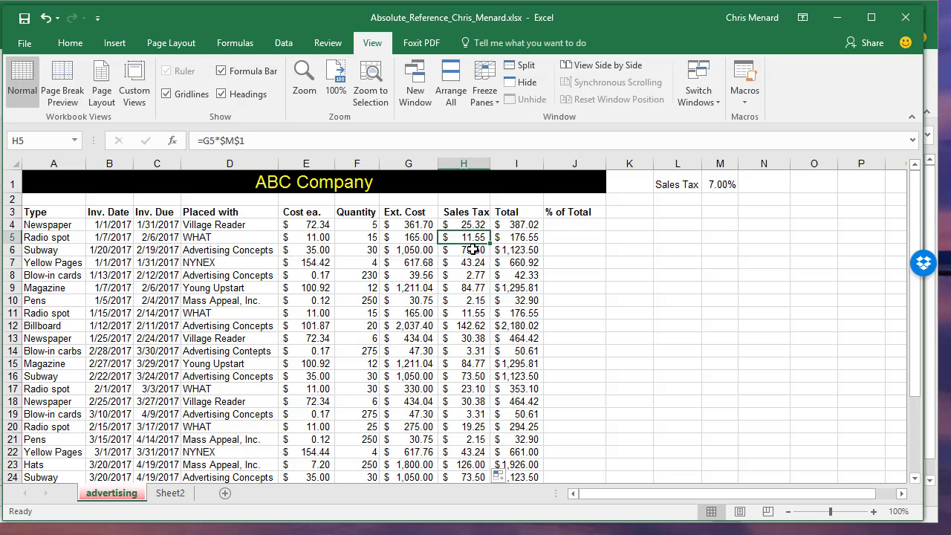
{"action": "left_click", "coordinate": [464, 275]}
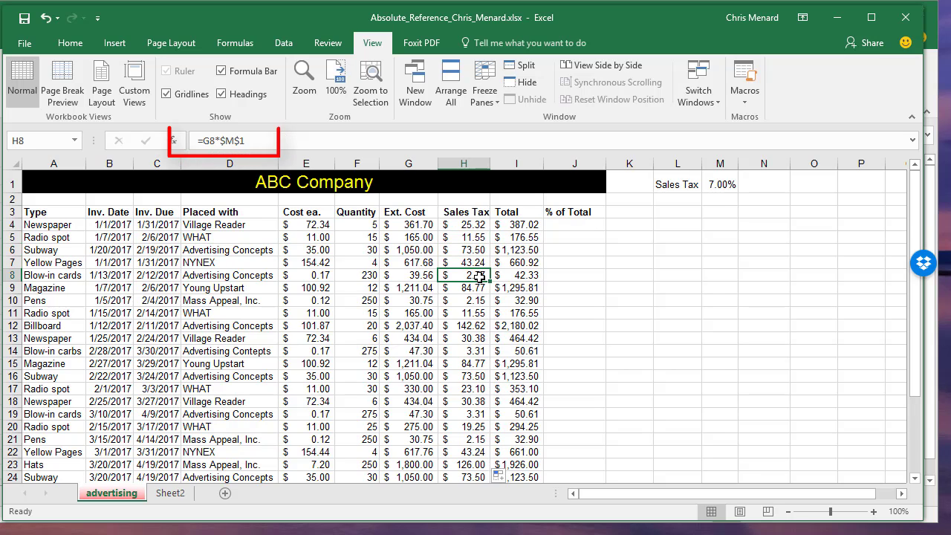
{"action": "scroll", "scroll_direction": "down", "scroll_amount": 3}
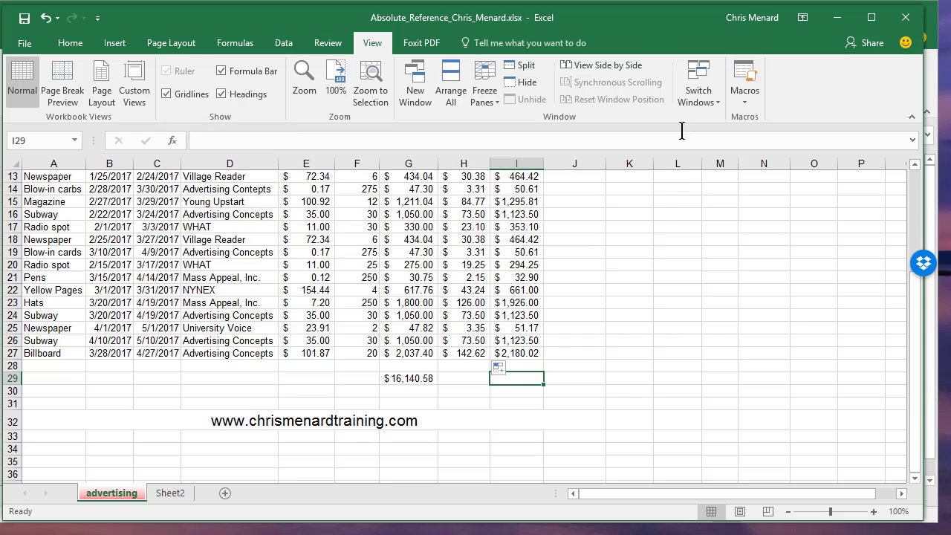
AutoSum the Total column into I29 for $17,270.42, then return to the top rows
{"action": "left_click", "coordinate": [80, 34]}
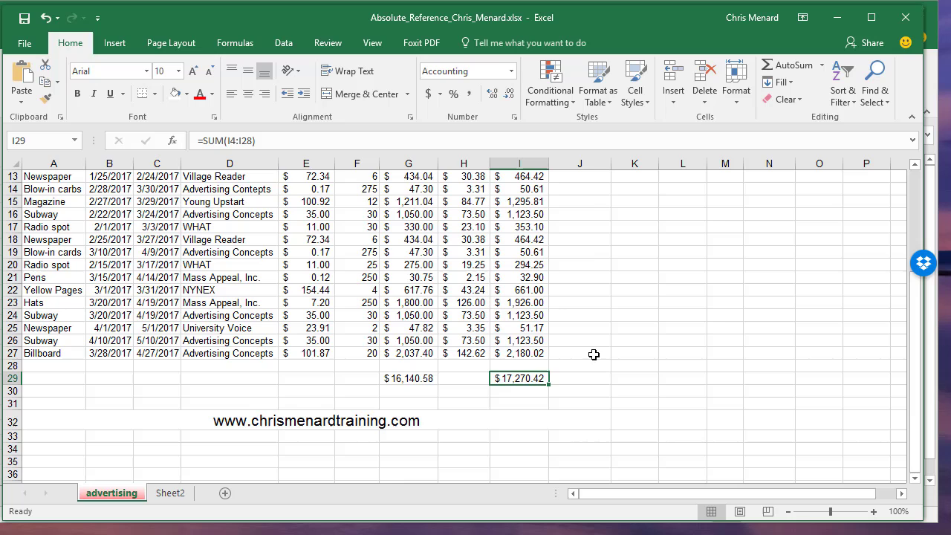
{"action": "scroll", "scroll_direction": "up", "scroll_amount": 3}
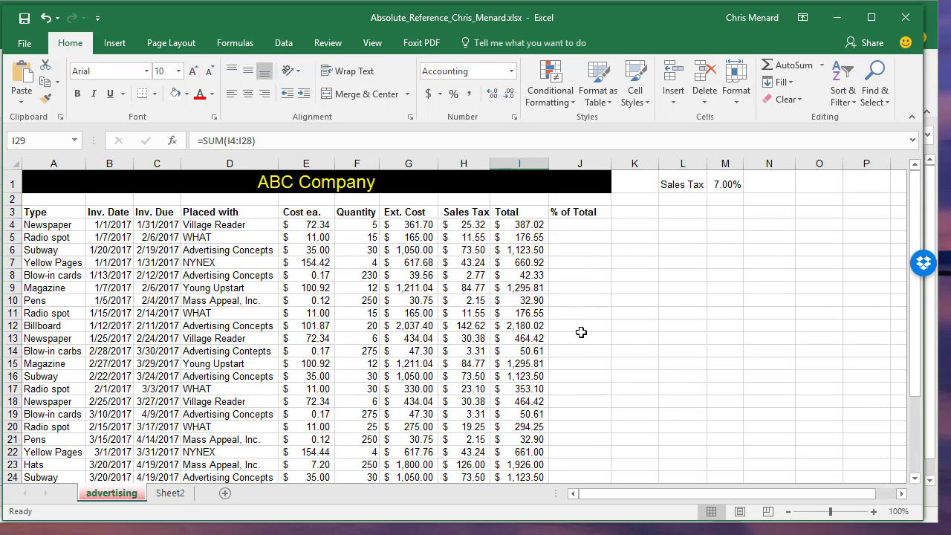
{"action": "left_click", "coordinate": [519, 225]}
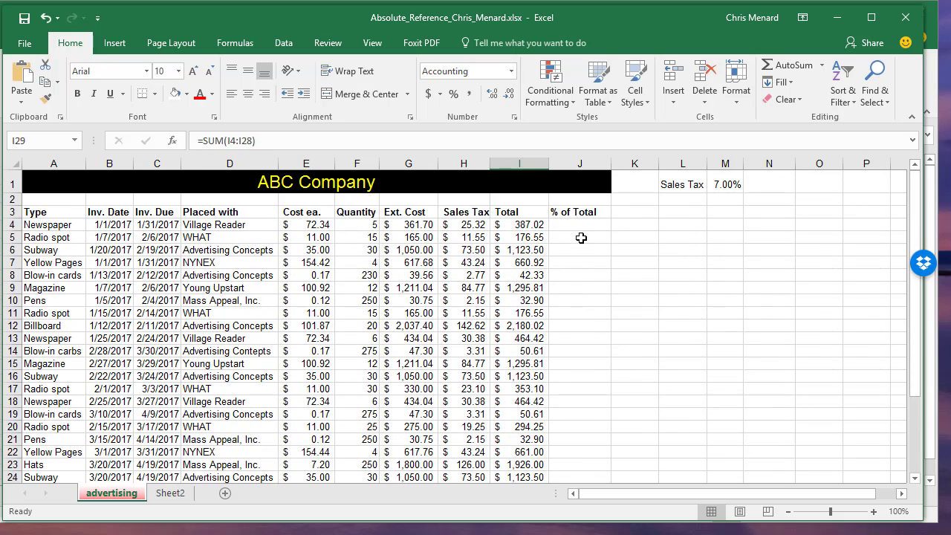
Enter =I4/$I$29 in J4, then review the filled percentages such as J20
{"action": "left_click", "coordinate": [579, 225]}
{"action": "type", "text": "=I4/$I$29"}
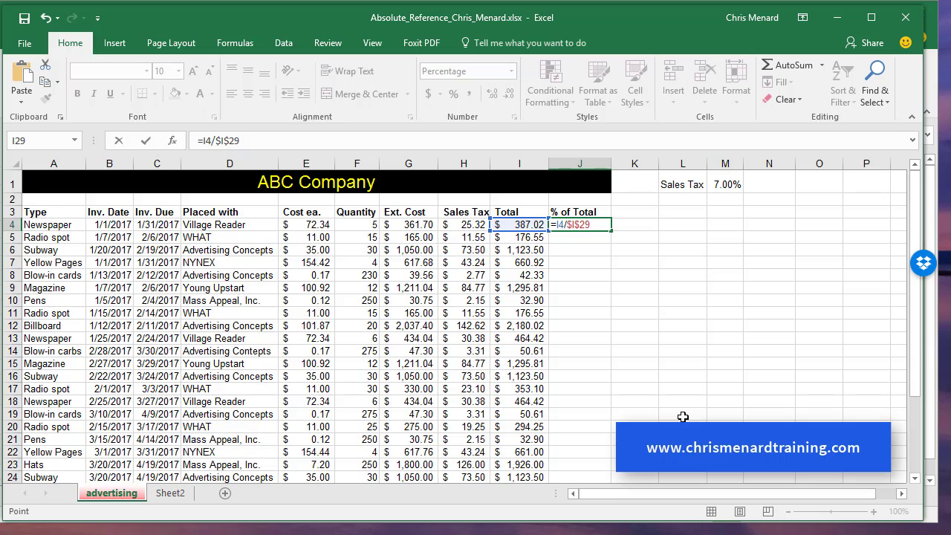
{"action": "key", "text": "Enter"}
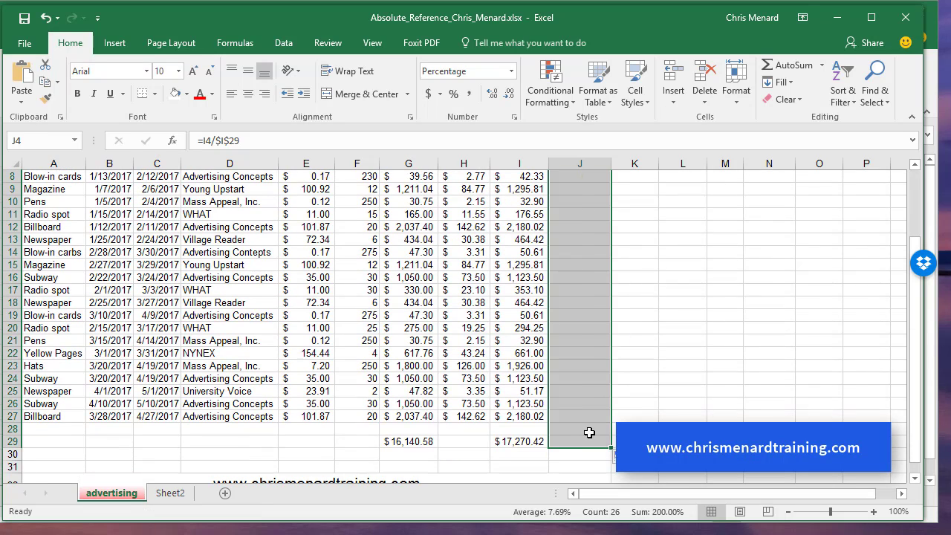
{"action": "left_click", "coordinate": [579, 432]}
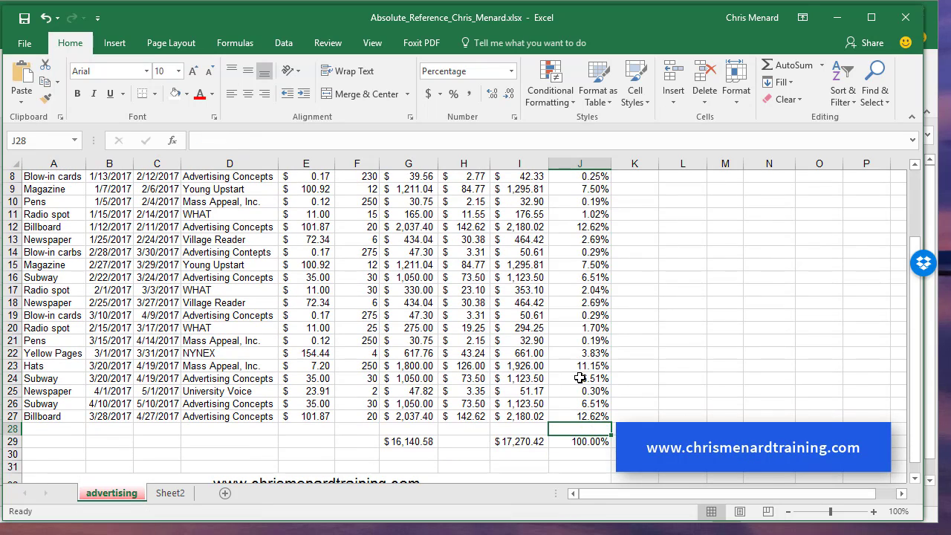
{"action": "left_click", "coordinate": [579, 328]}
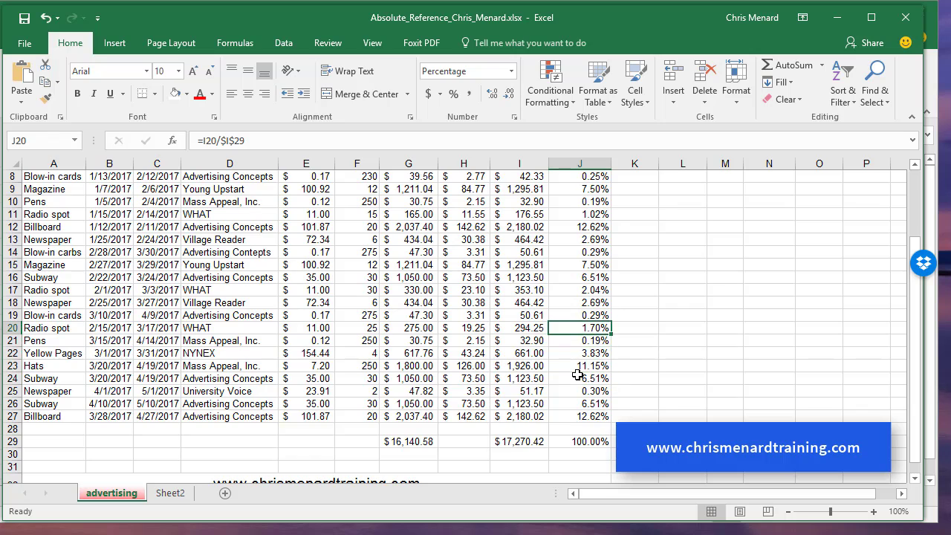